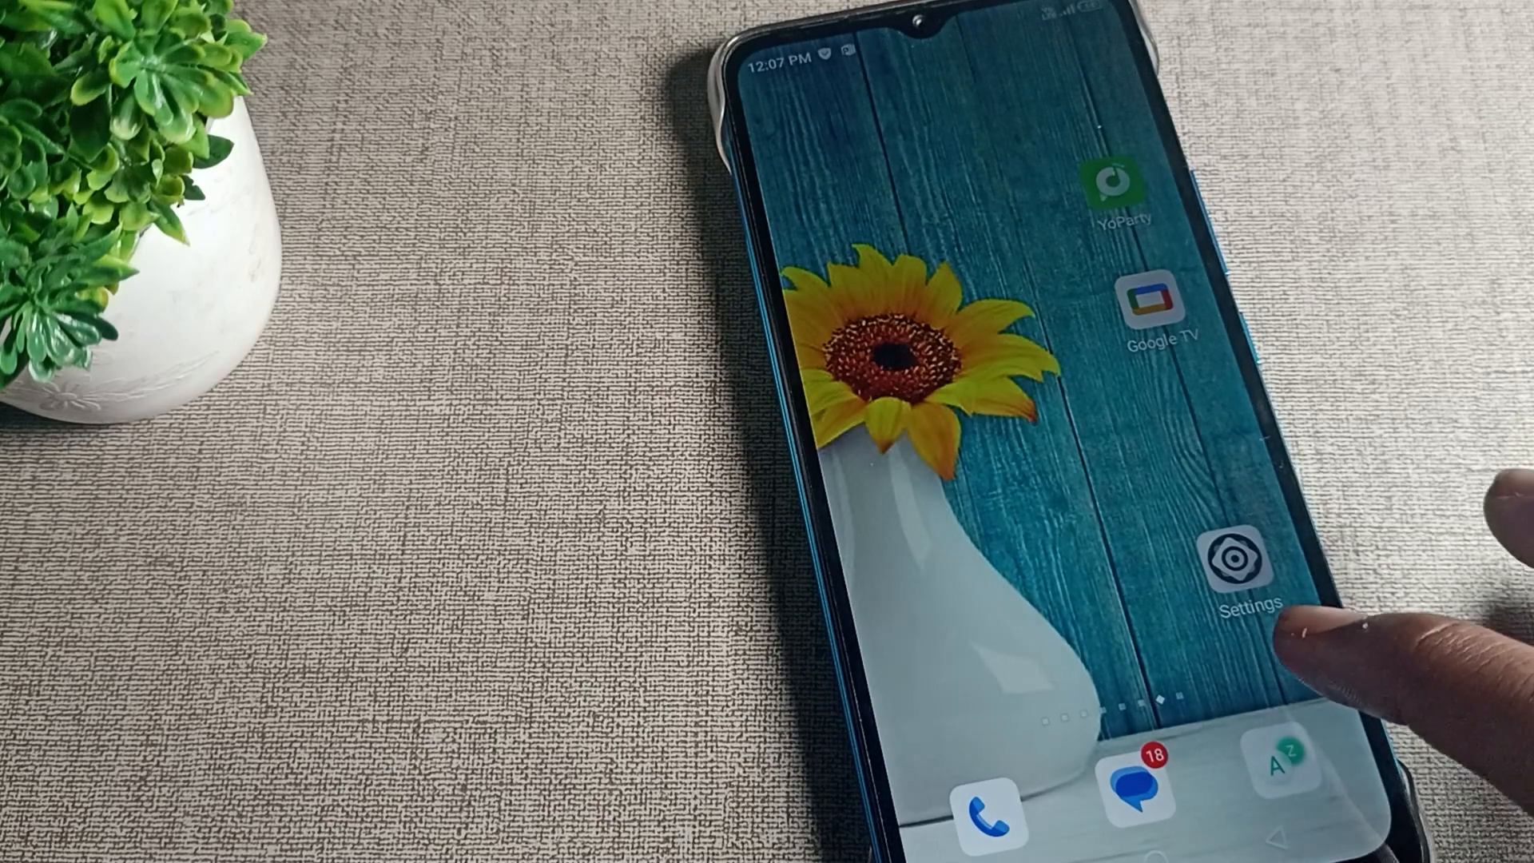
Launch the Settings app from the home screen.
left_click(1240, 567)
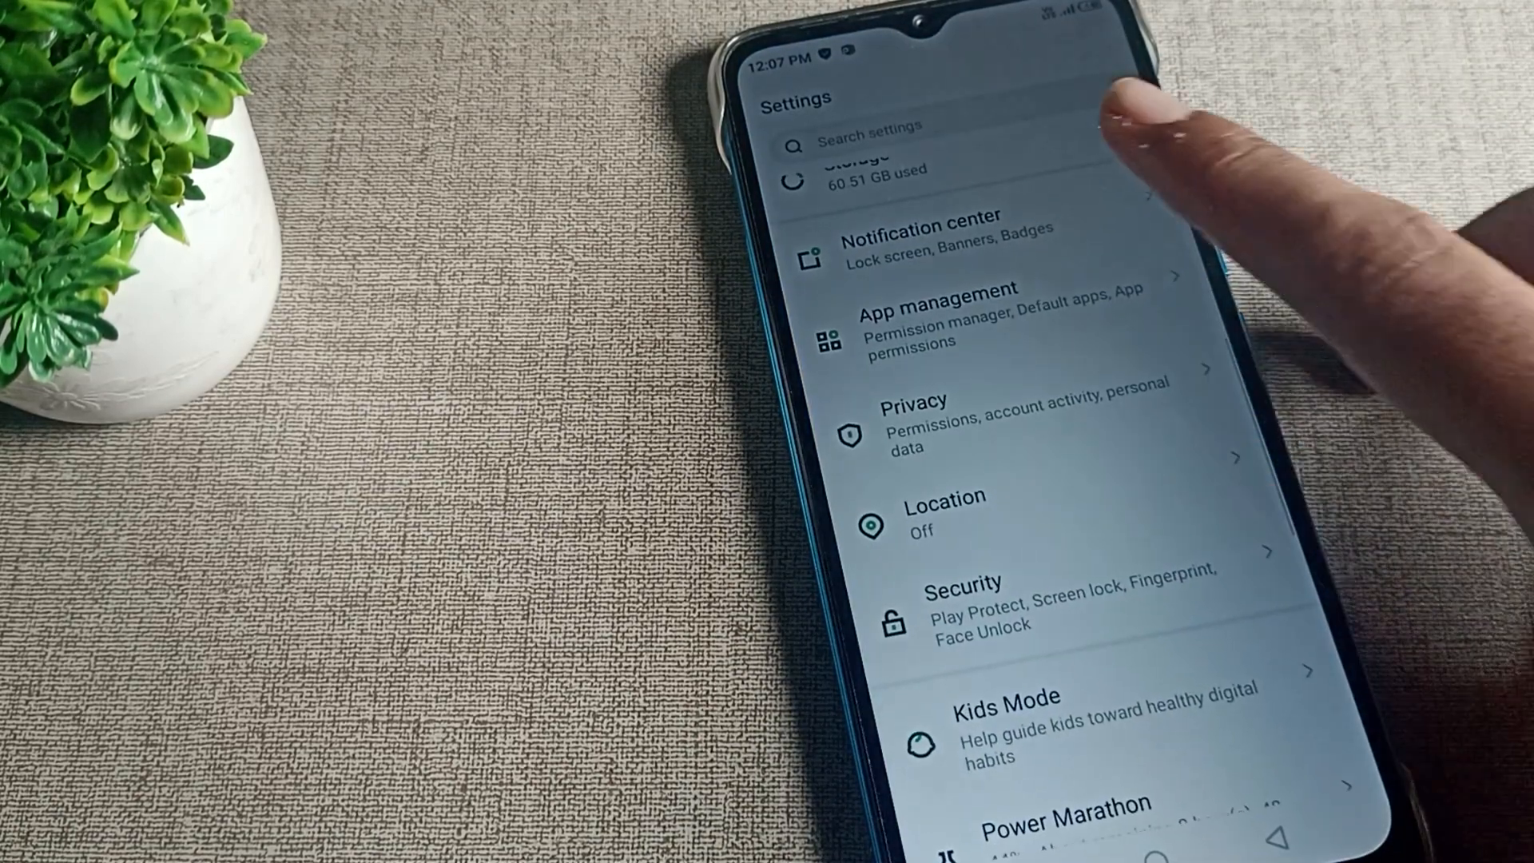
Reach Gboard's app info page through App management in the installed apps list.
left_click(930, 313)
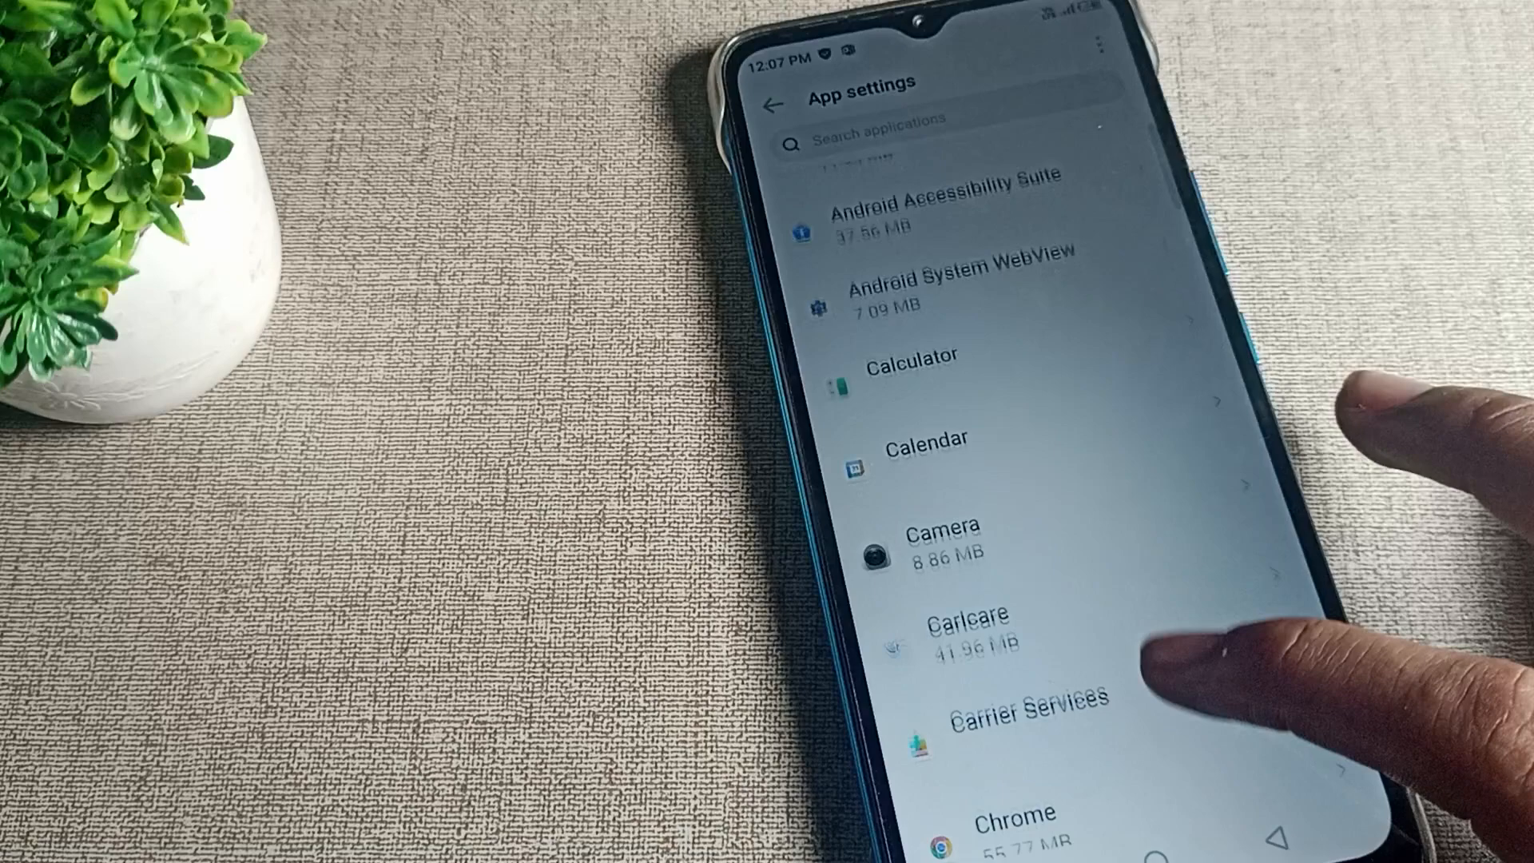
scroll("up", 3)
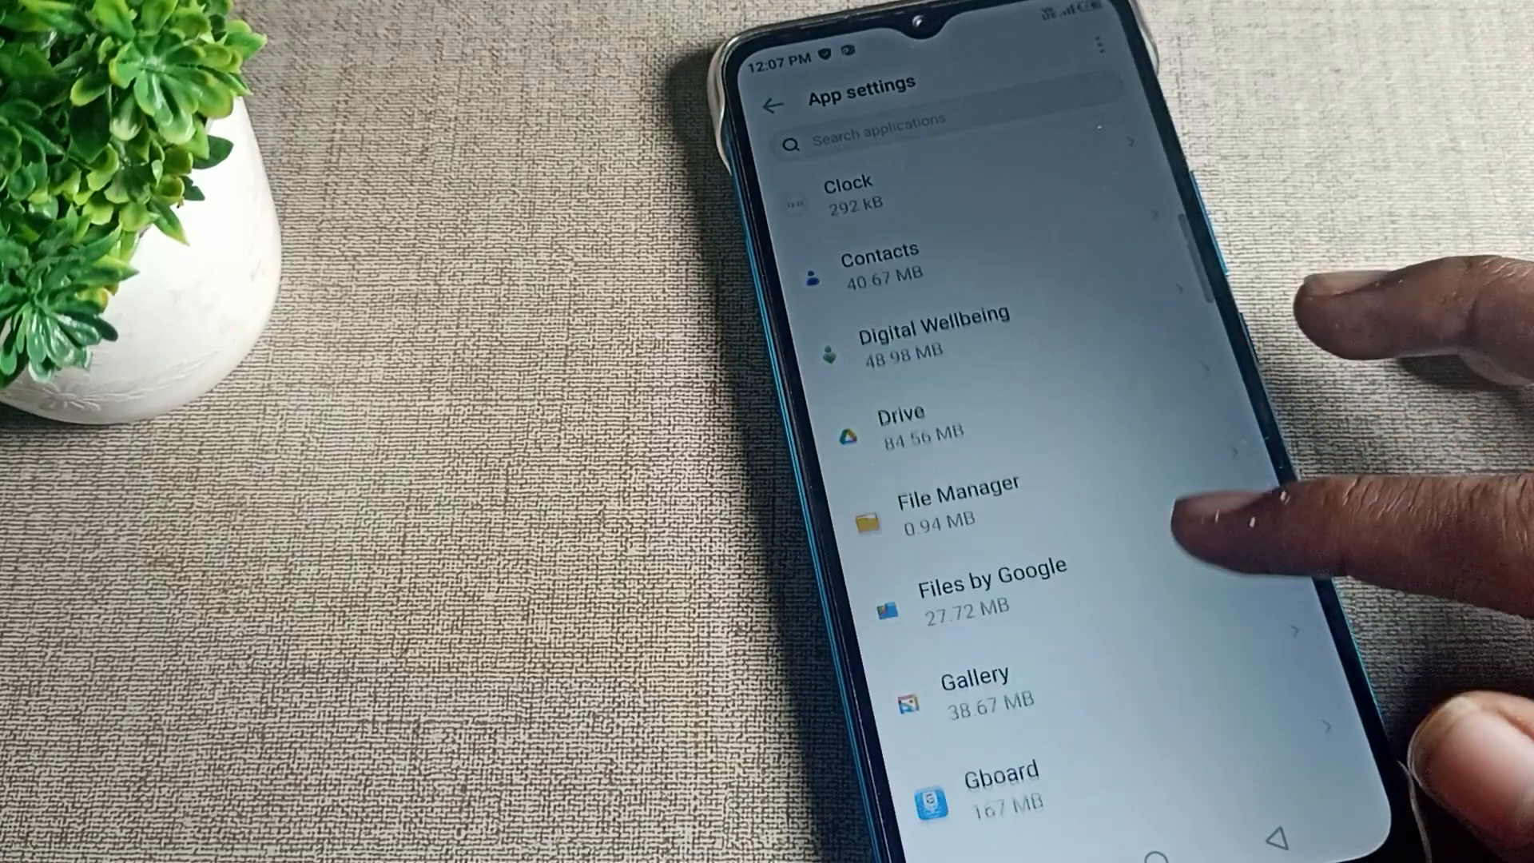
scroll("up", 3)
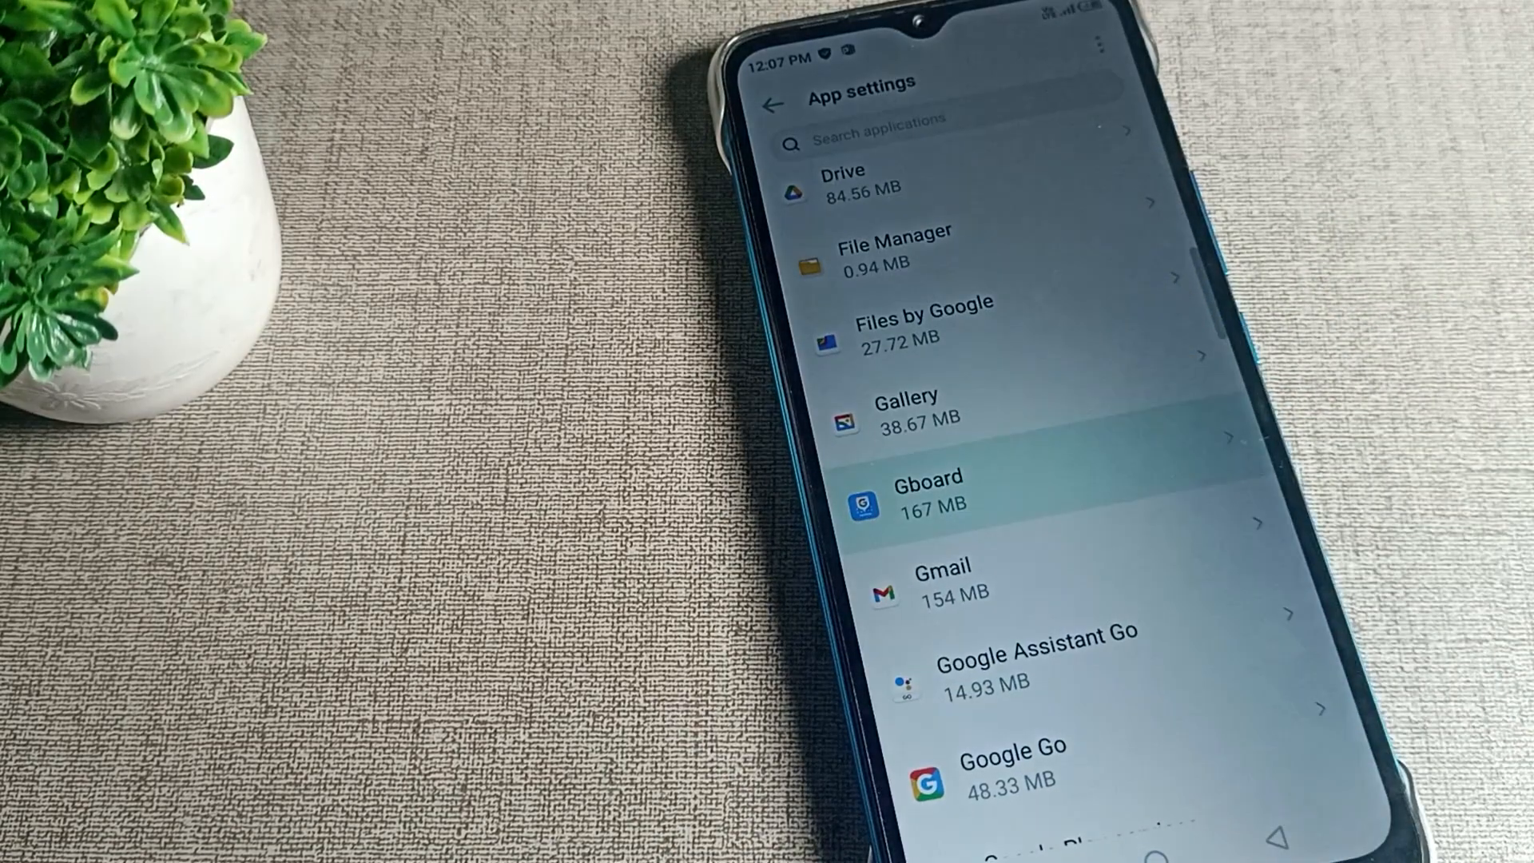
left_click(920, 489)
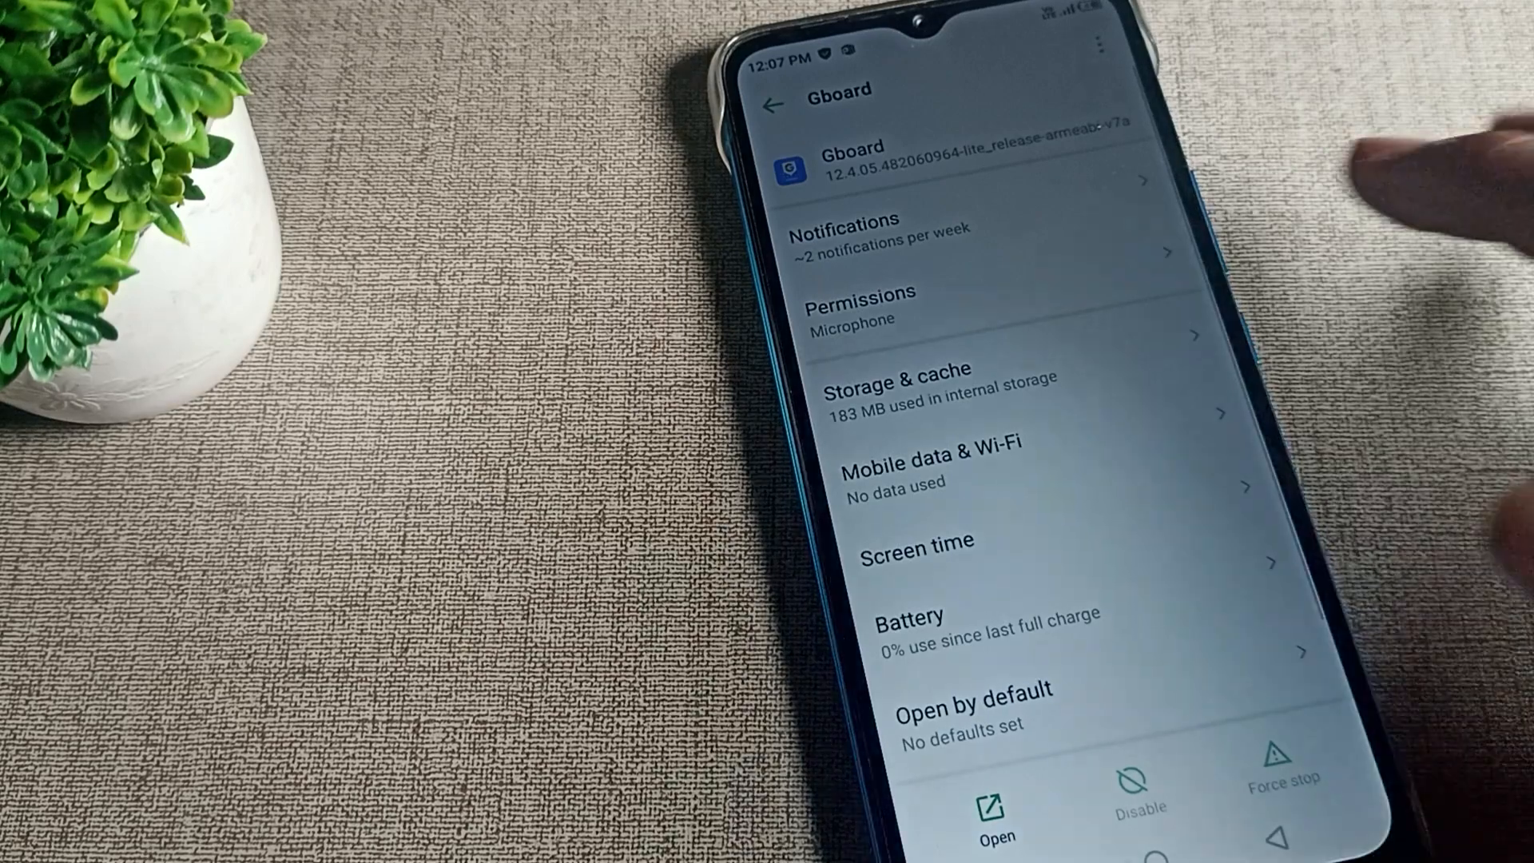
Clear Gboard's storage via Storage & cache so user data reads 0 B, then return to the apps list.
left_click(950, 381)
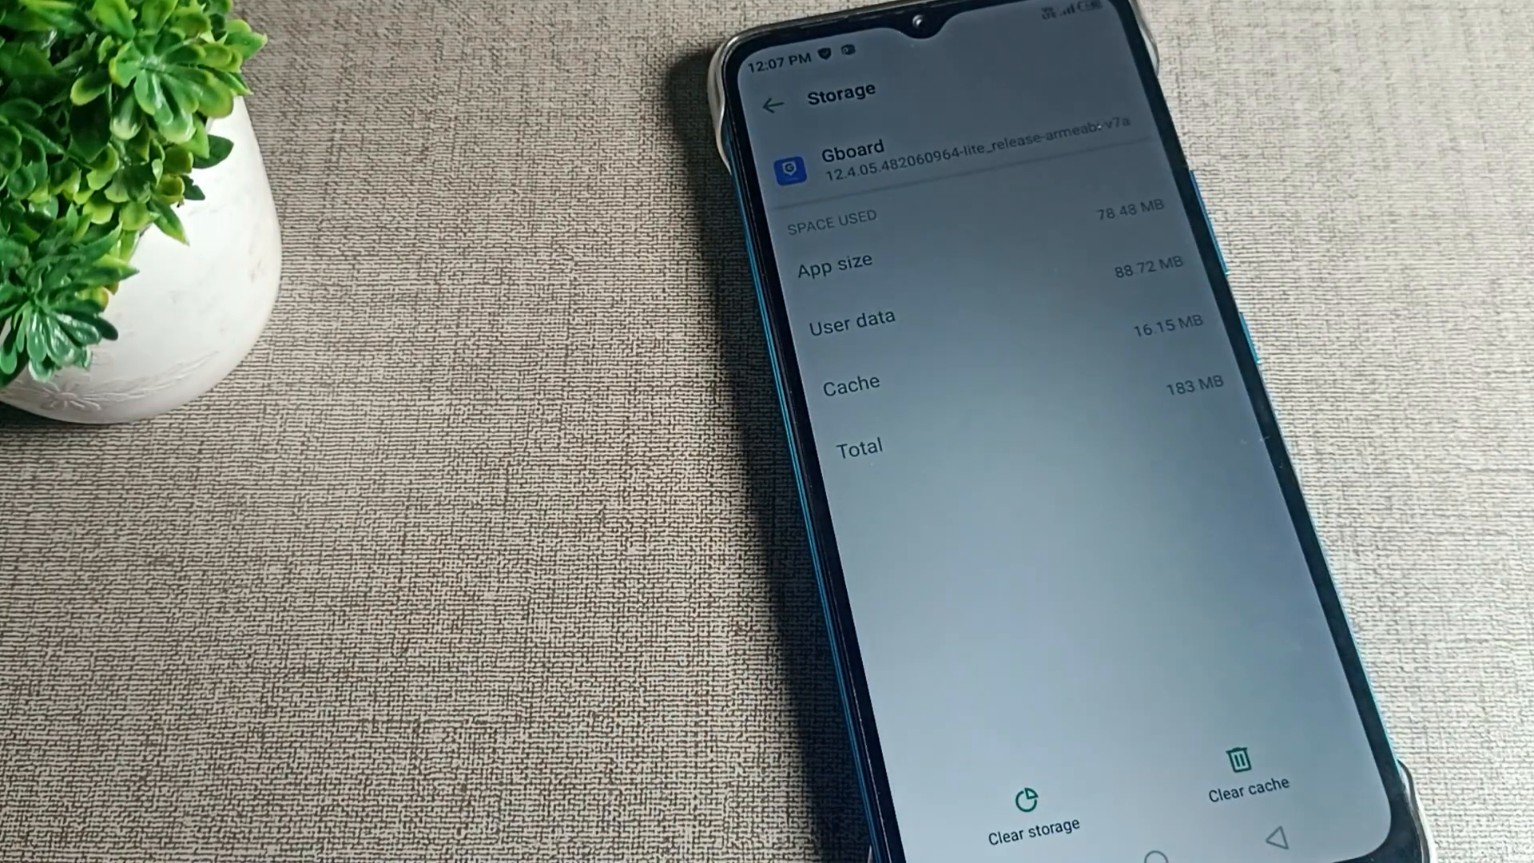
left_click(1025, 799)
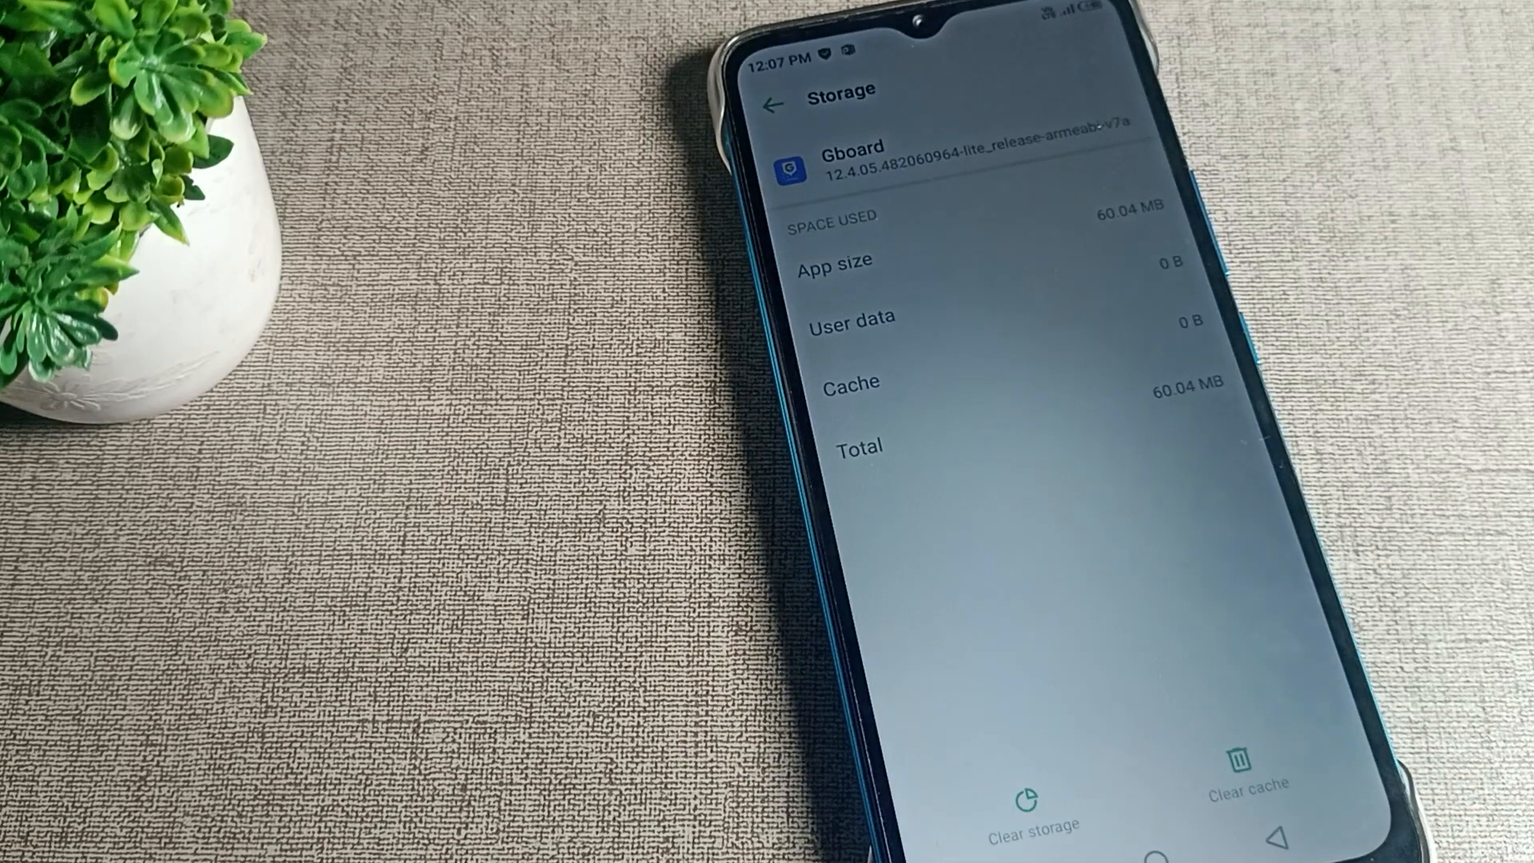
left_click(777, 106)
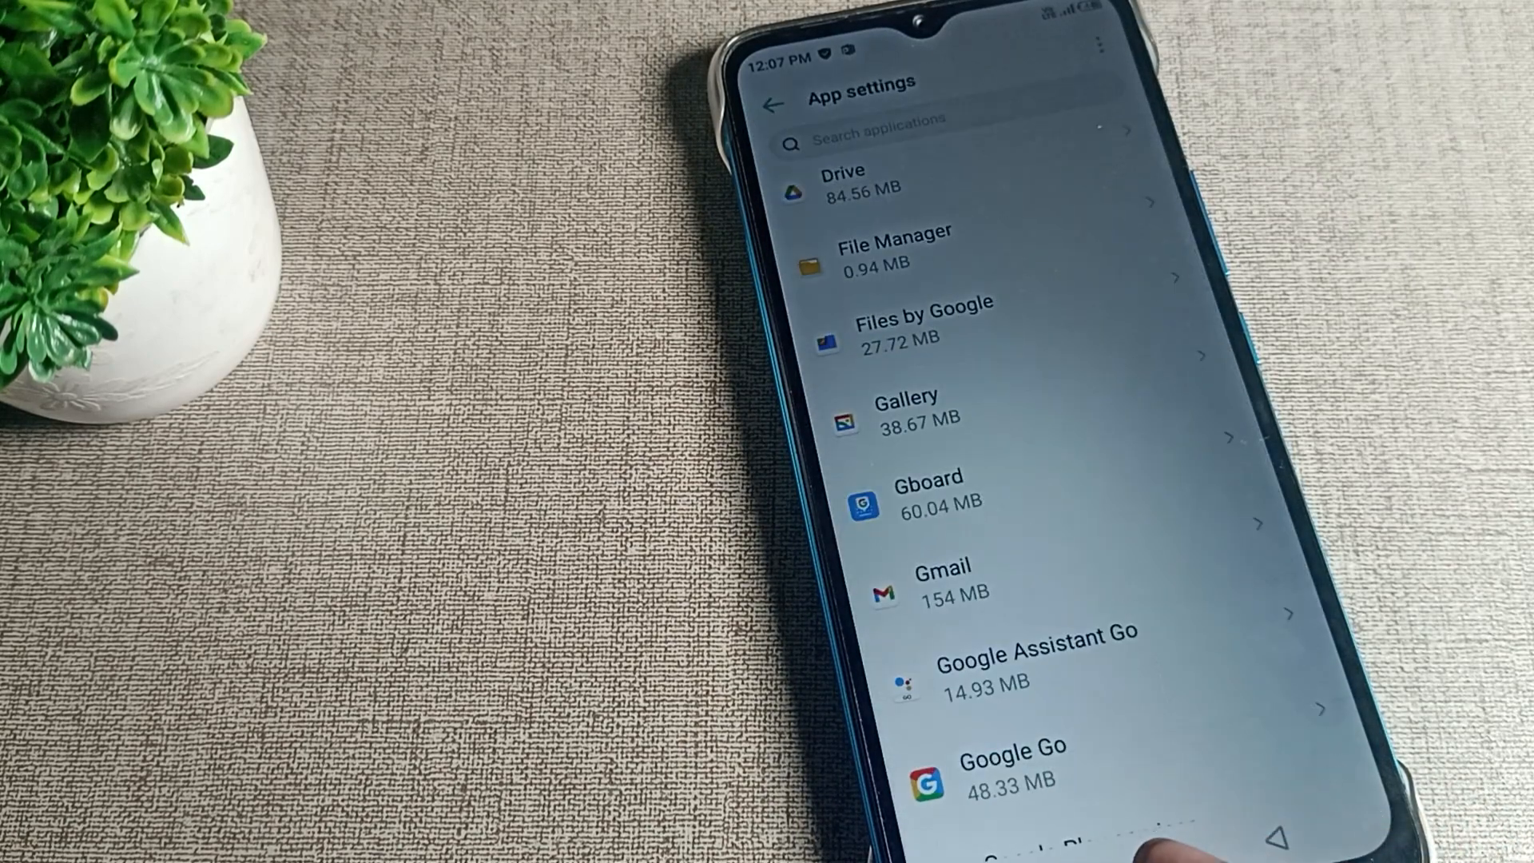